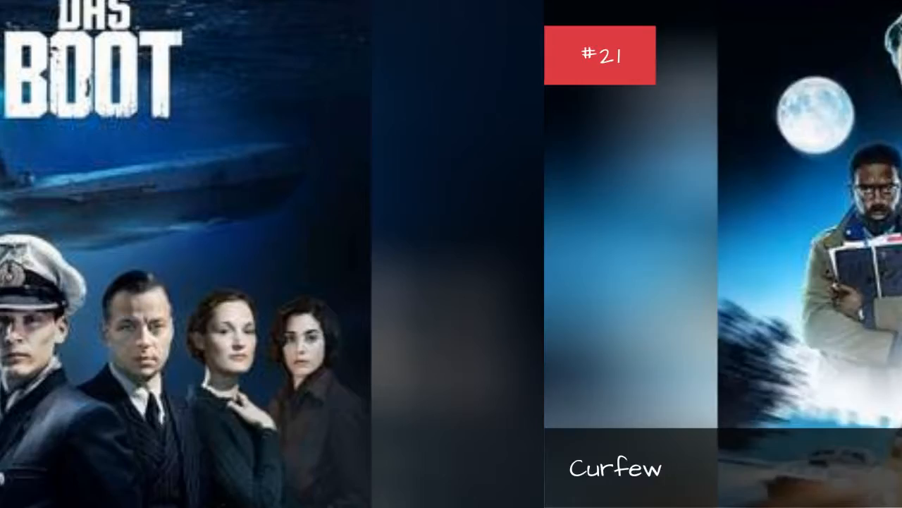
{"action": "scroll", "scroll_direction": "left", "scroll_amount": 3}
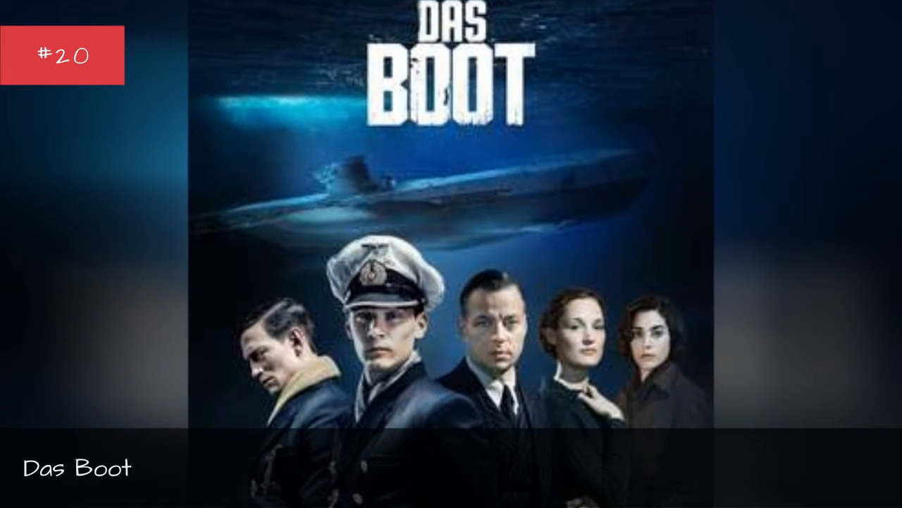